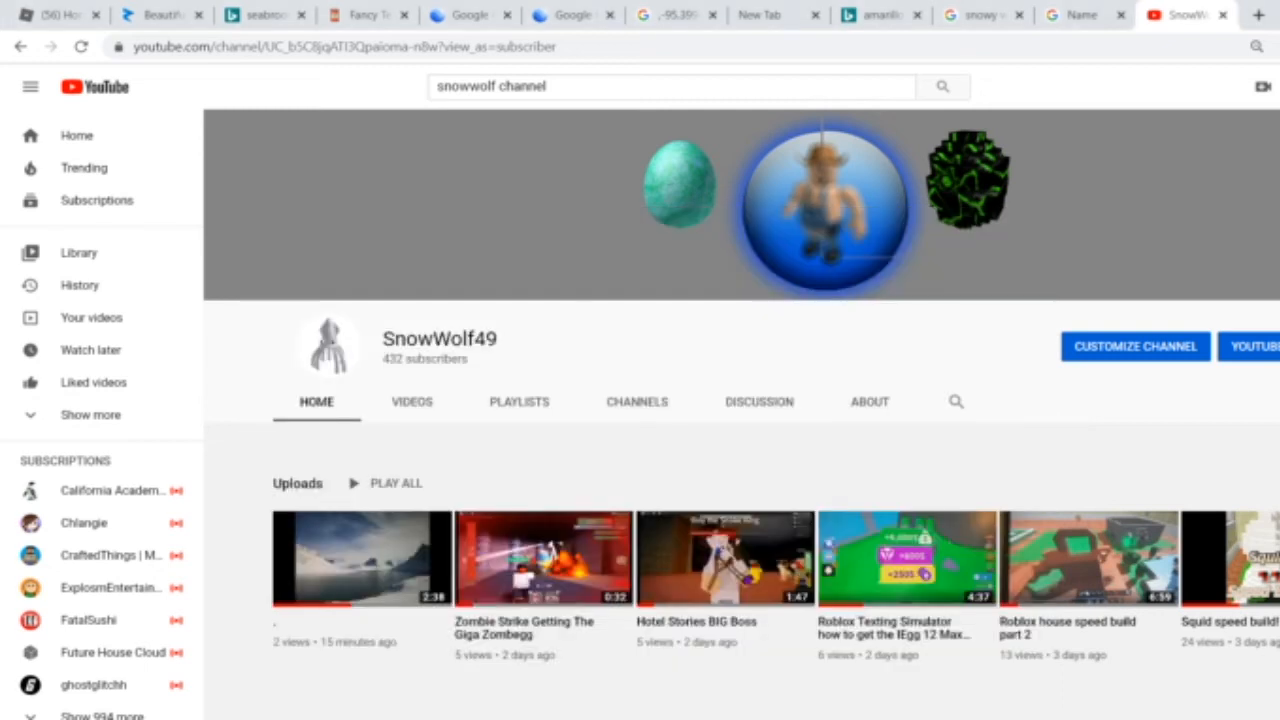
mouse_move(568, 486)
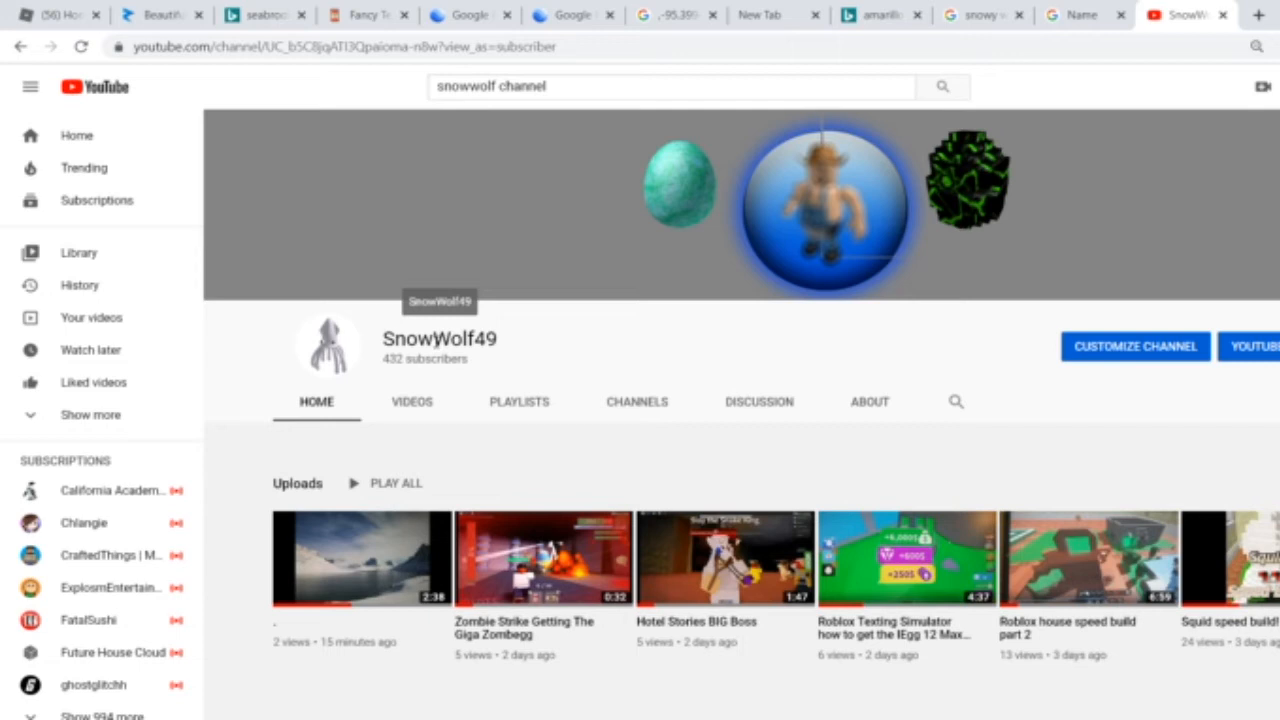
mouse_move(616, 344)
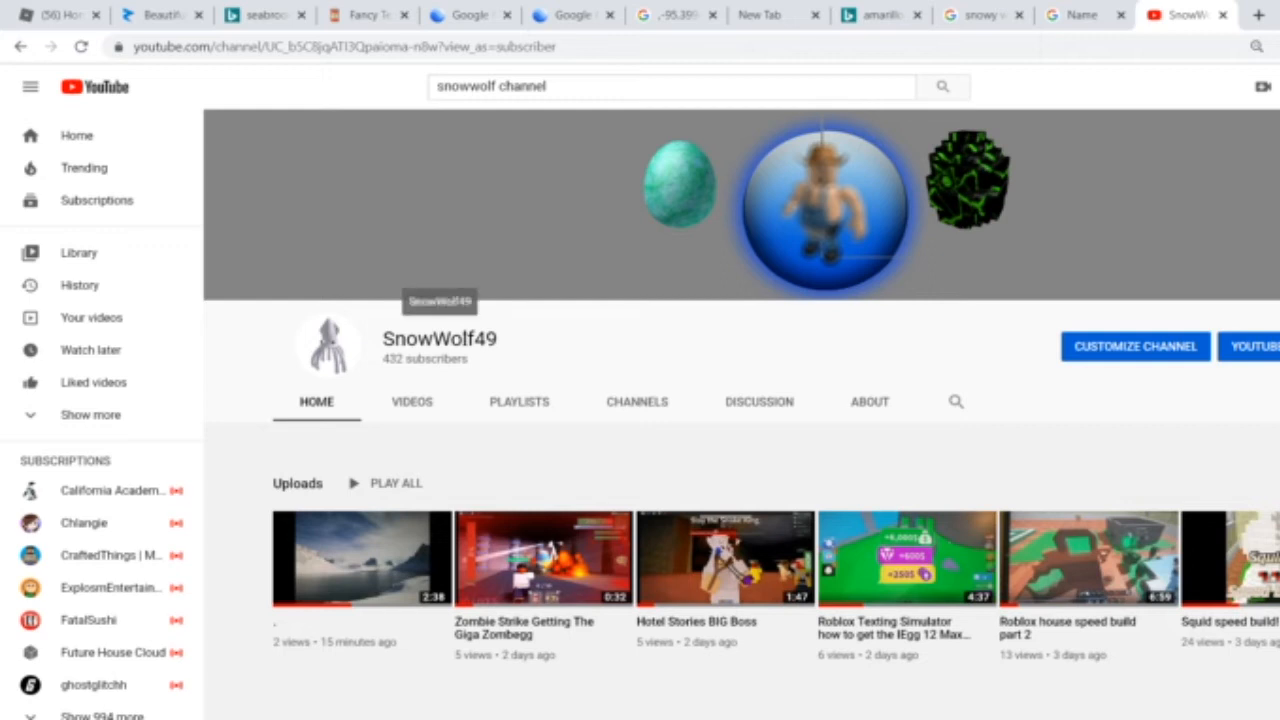
From the SnowWolf49 channel, reach YouTube account settings and choose Edit on Google.
double_click(440, 338)
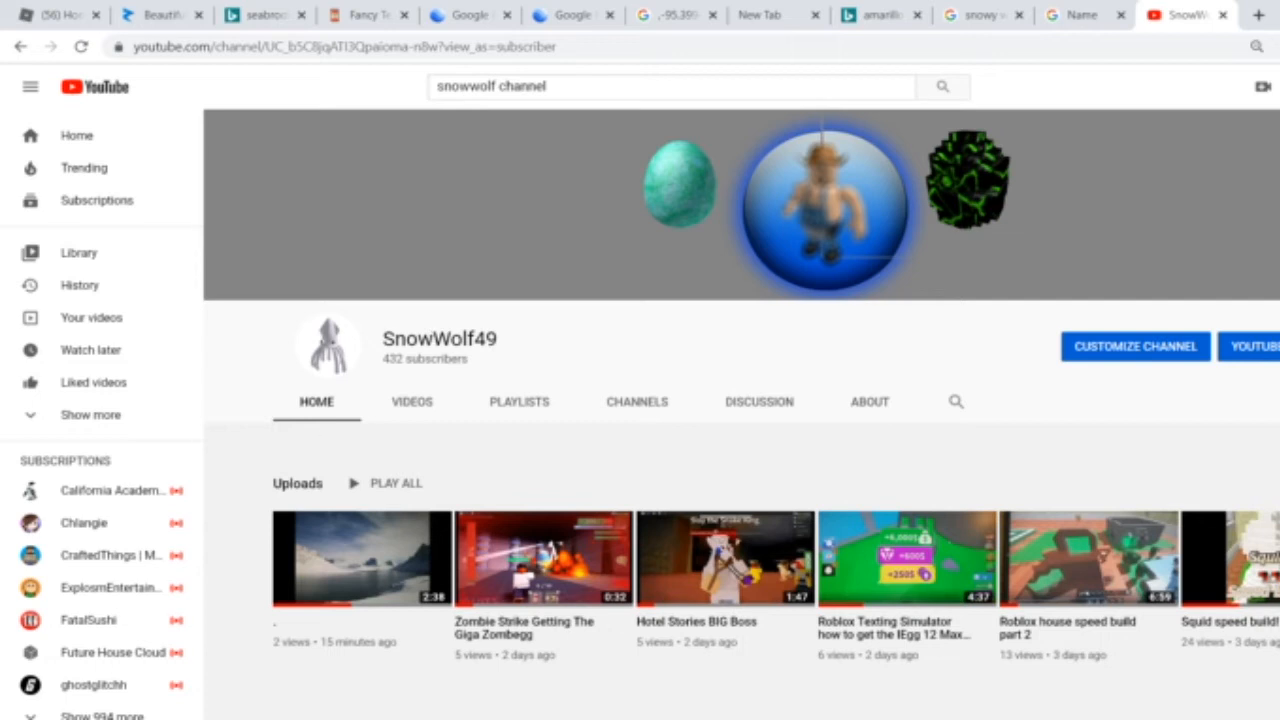
click(1272, 88)
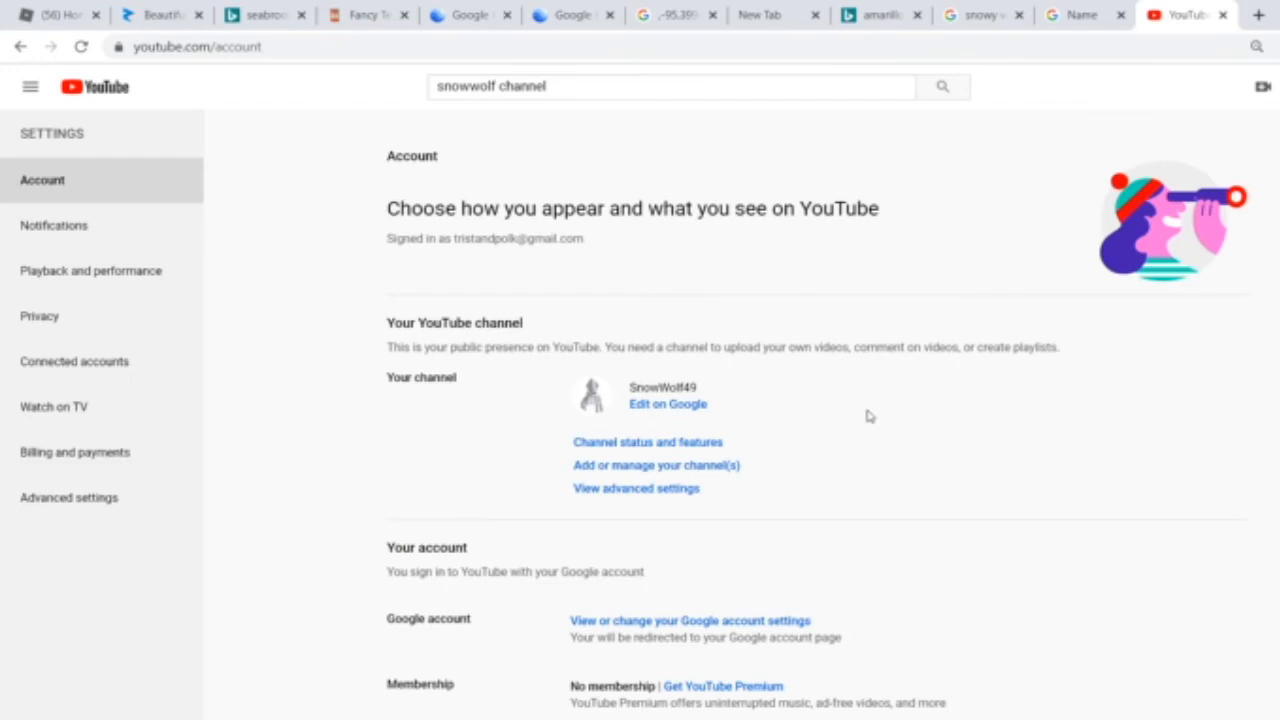
mouse_move(660, 416)
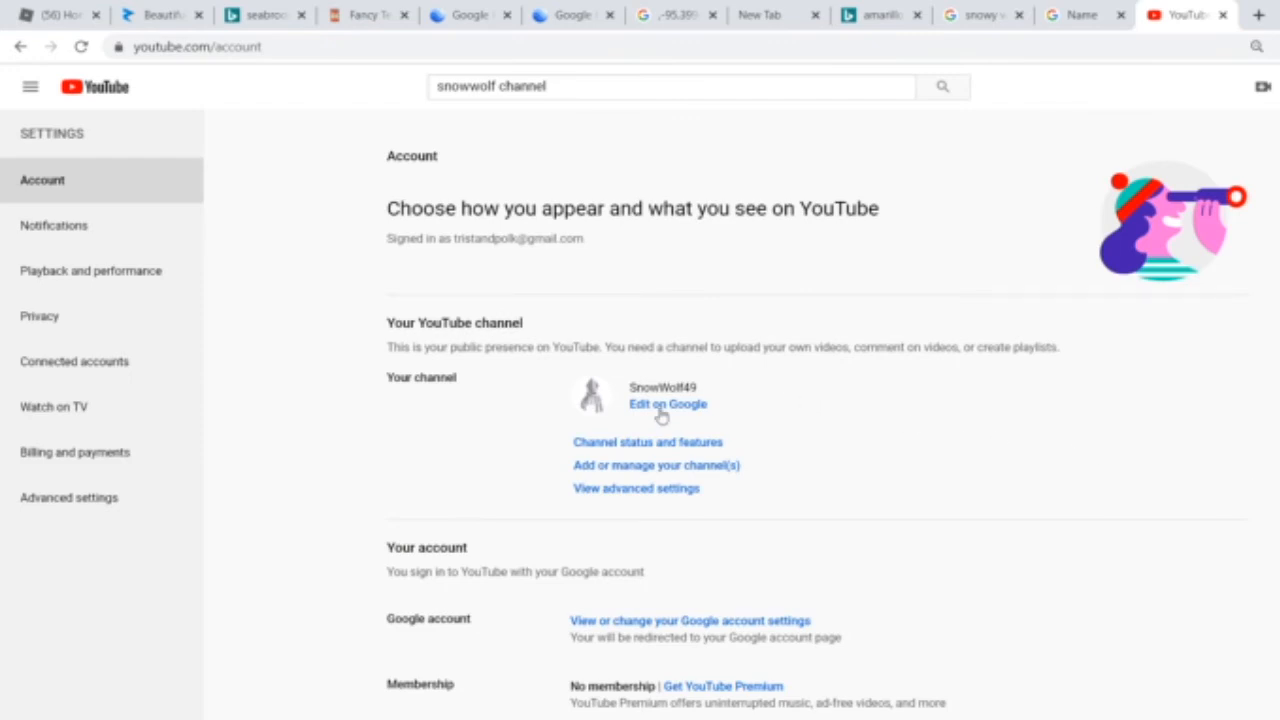
click(668, 404)
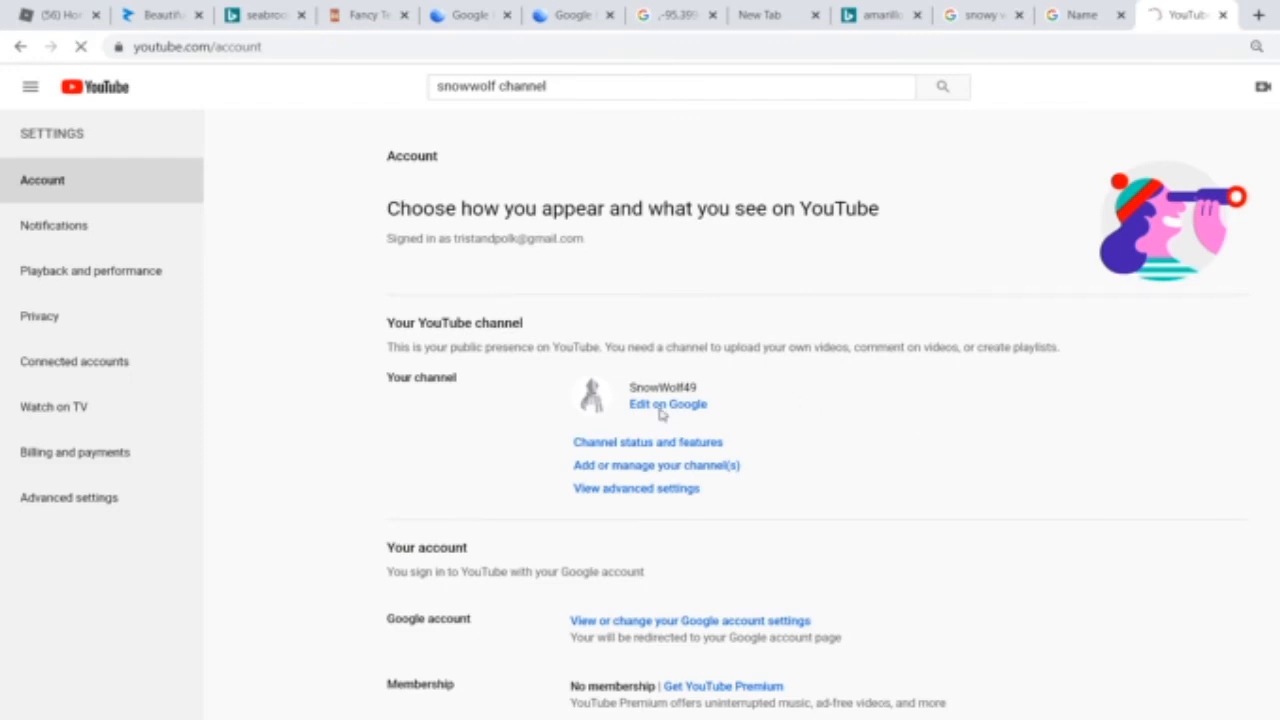
View the Name form (first name SnowWolf49, last name empty) and return to About me.
click(668, 404)
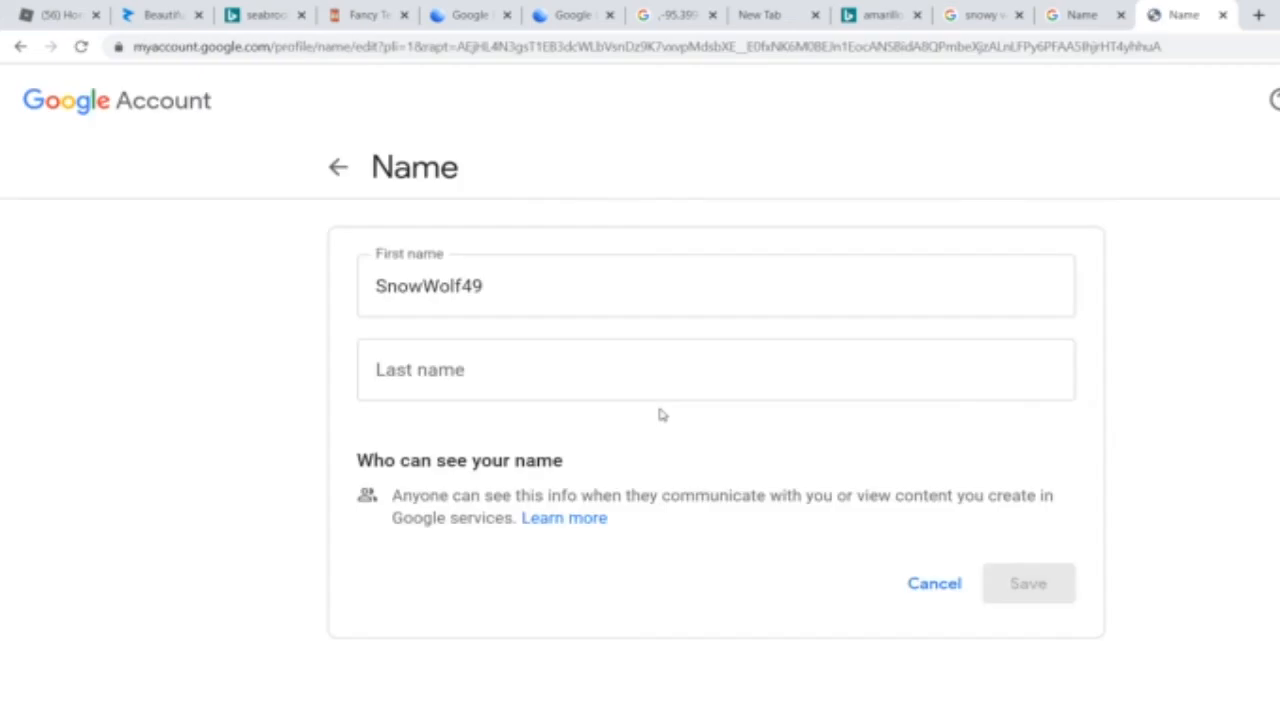
click(716, 368)
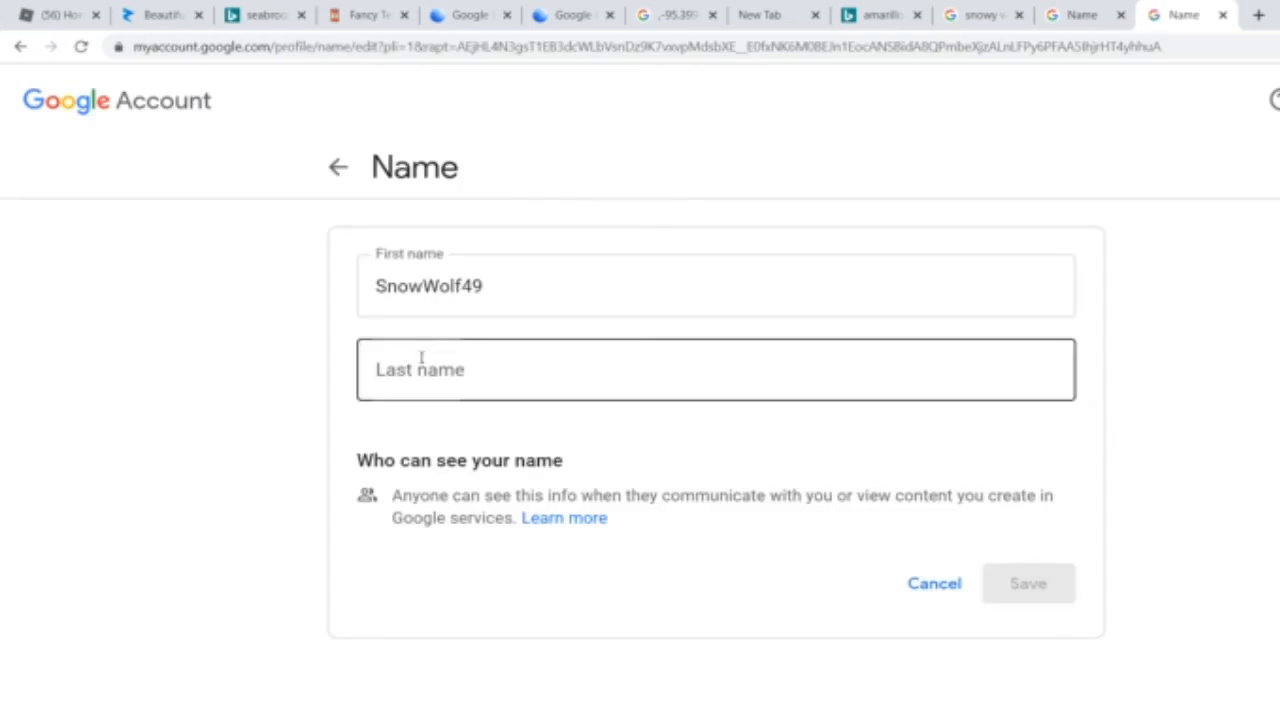
mouse_move(450, 388)
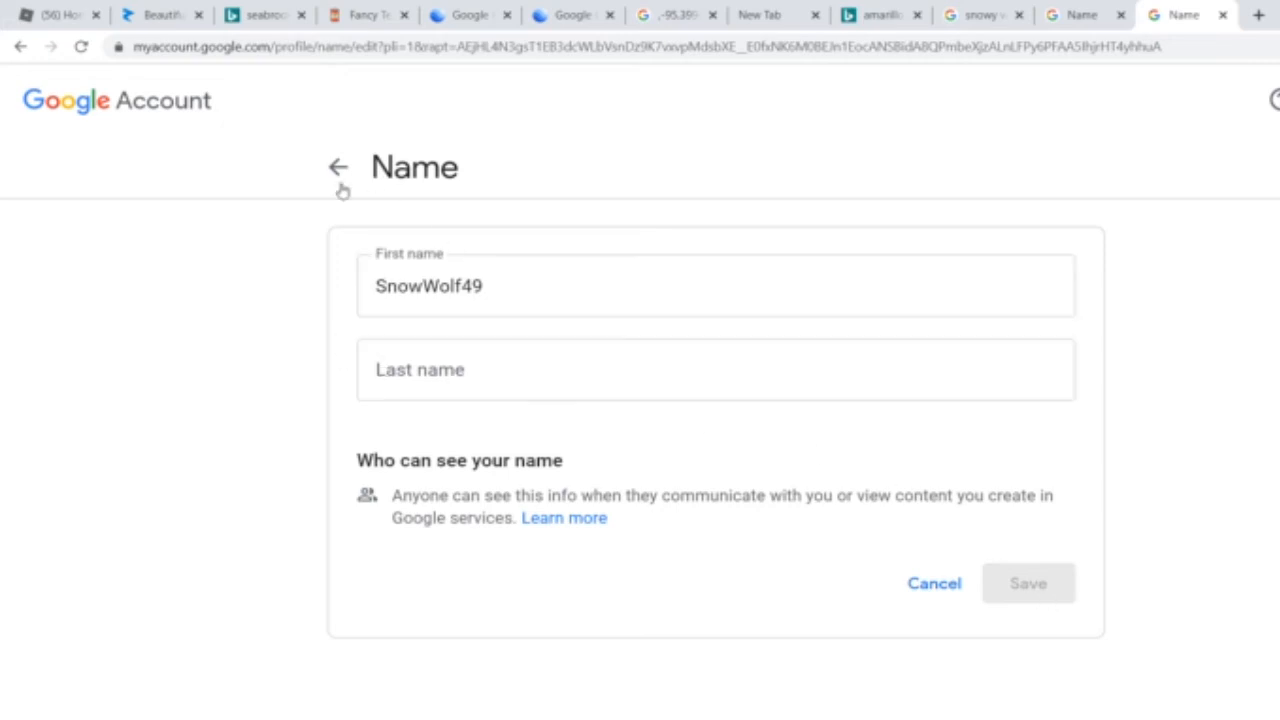
click(338, 168)
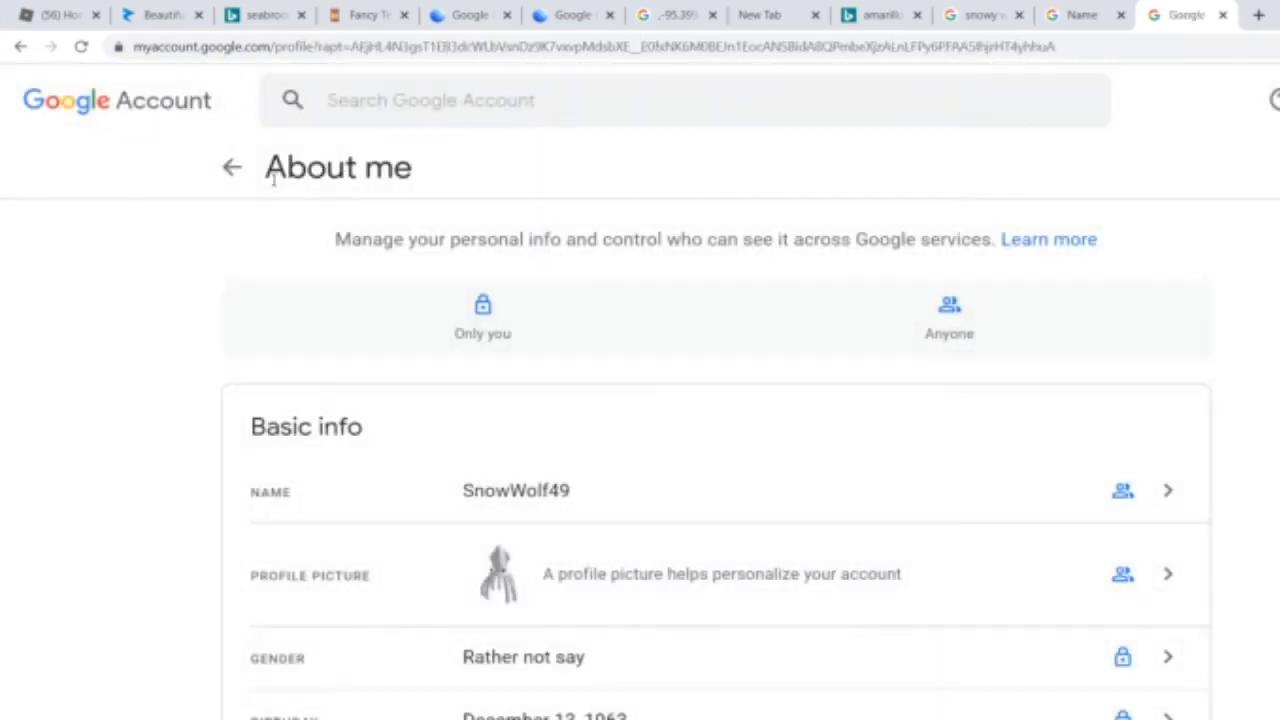
Browse Home and Data & personalization, then land back on Personal info showing SnowWolf49.
click(232, 166)
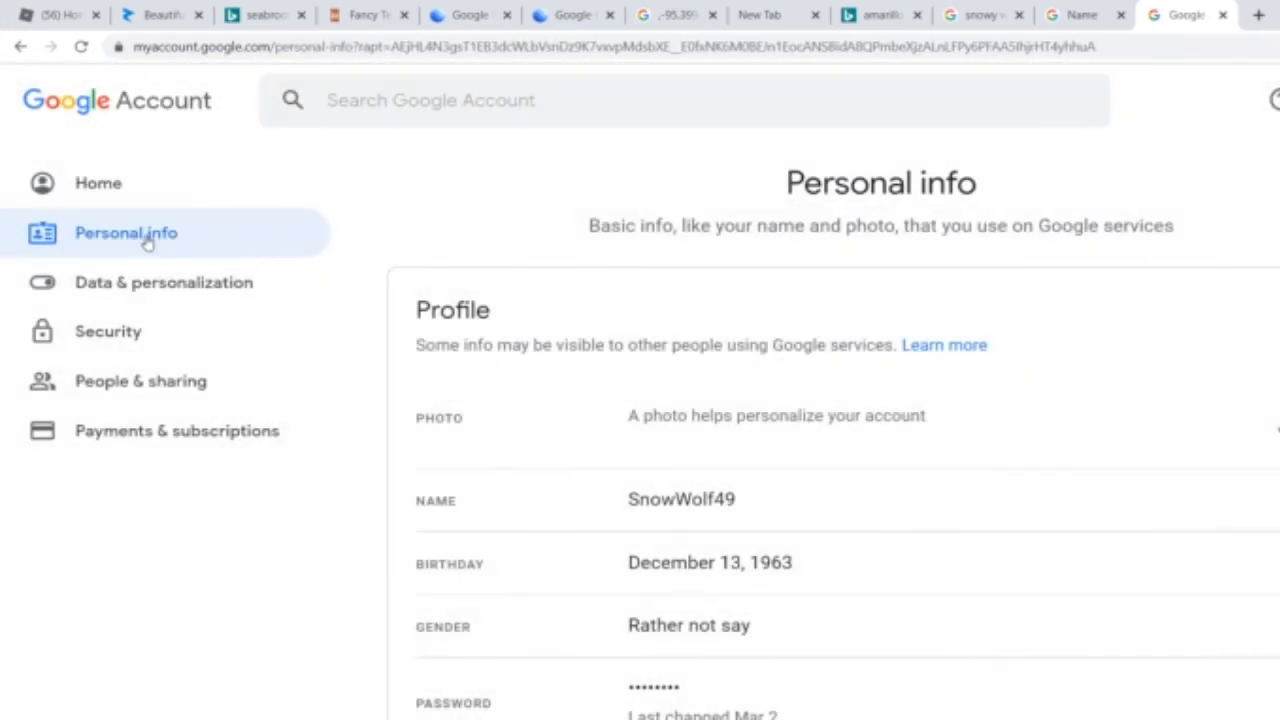
scroll(down, 3)
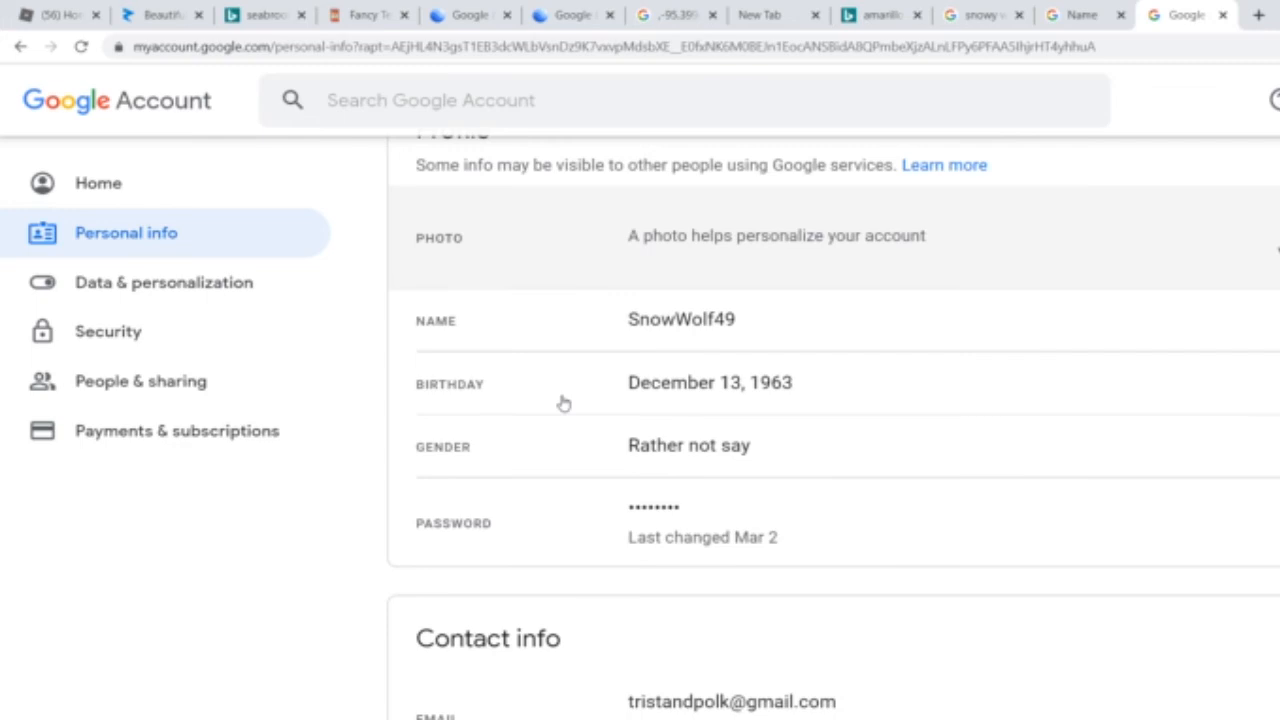
click(98, 184)
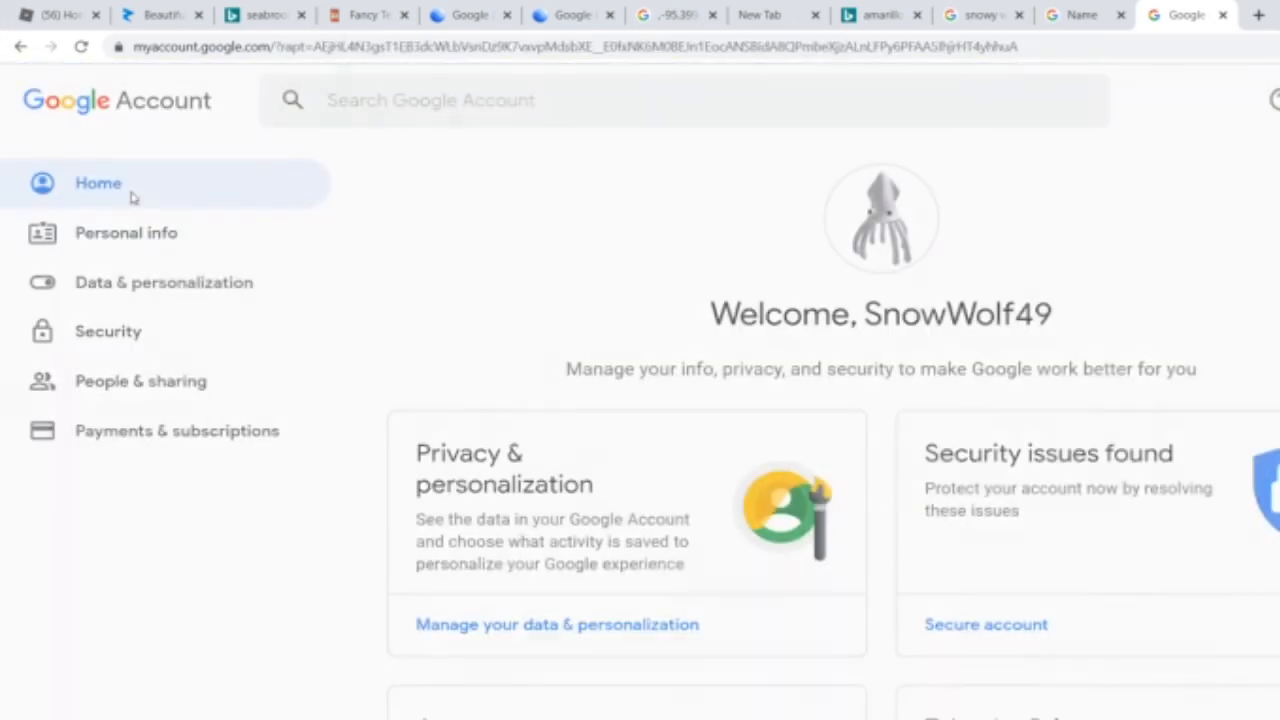
click(164, 282)
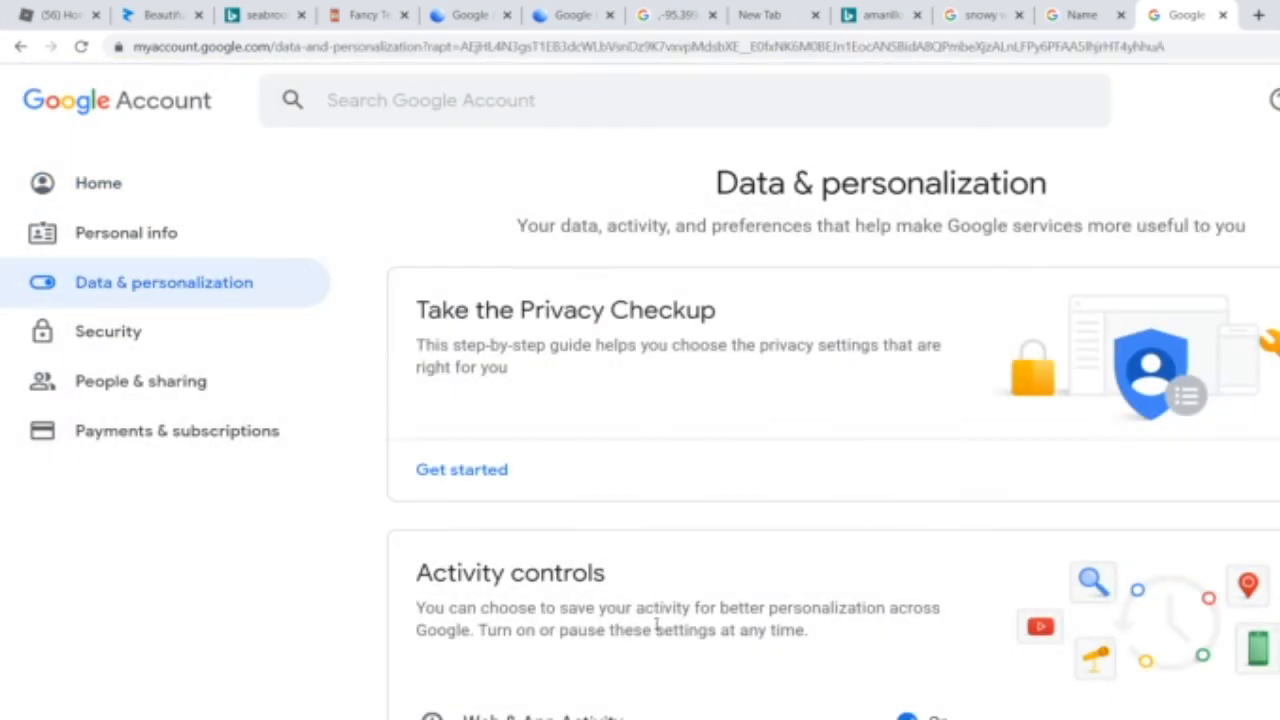
mouse_move(216, 258)
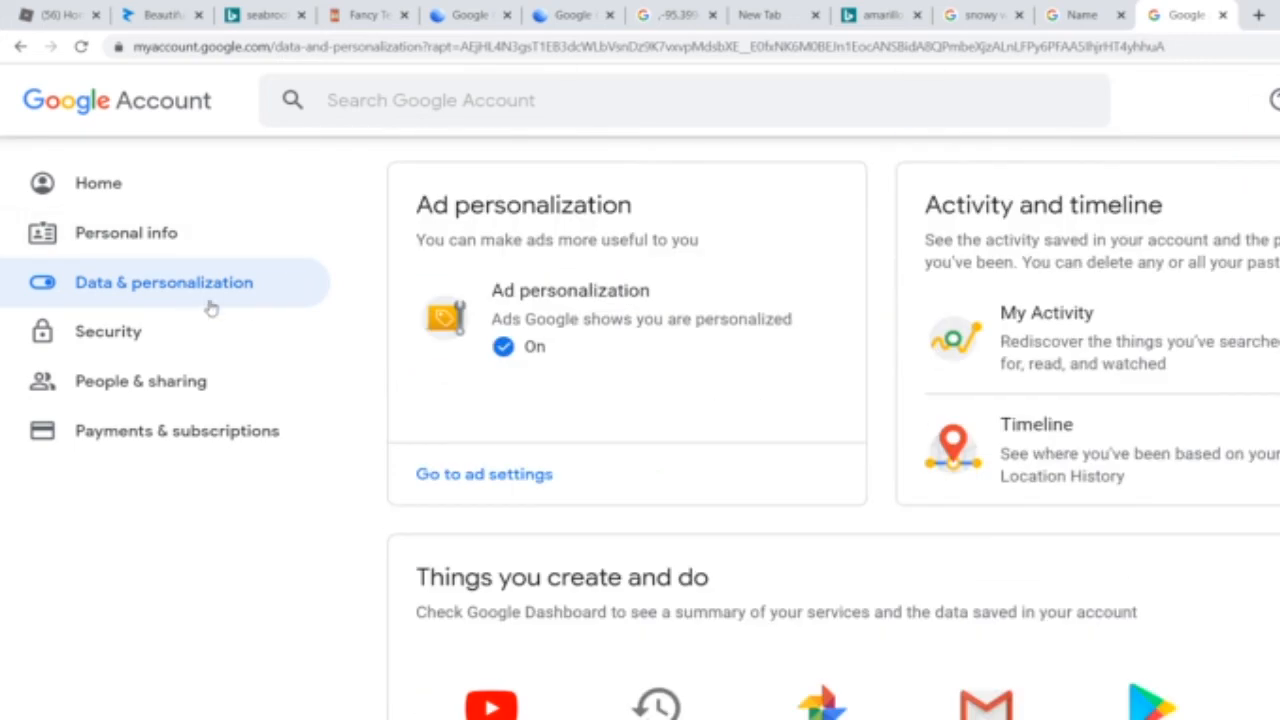
click(126, 232)
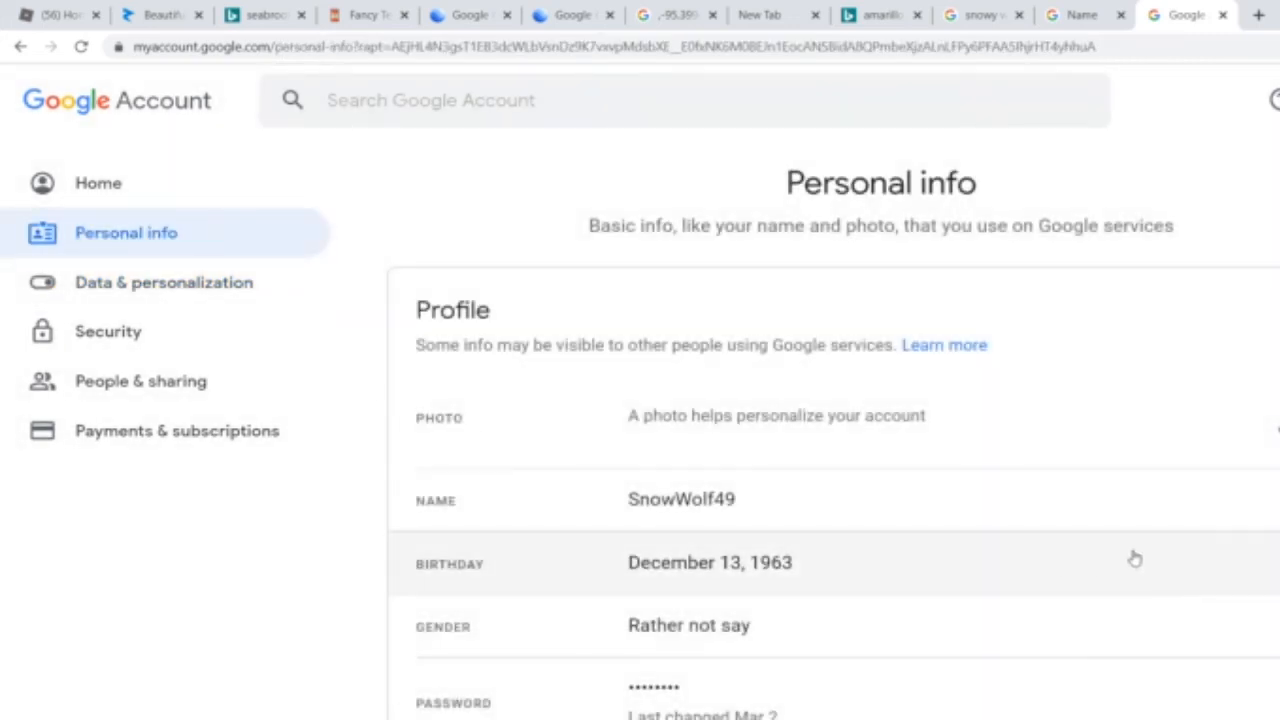
From the NAME row, bring up the Change name dialog with first name SnowWolf49.
click(680, 500)
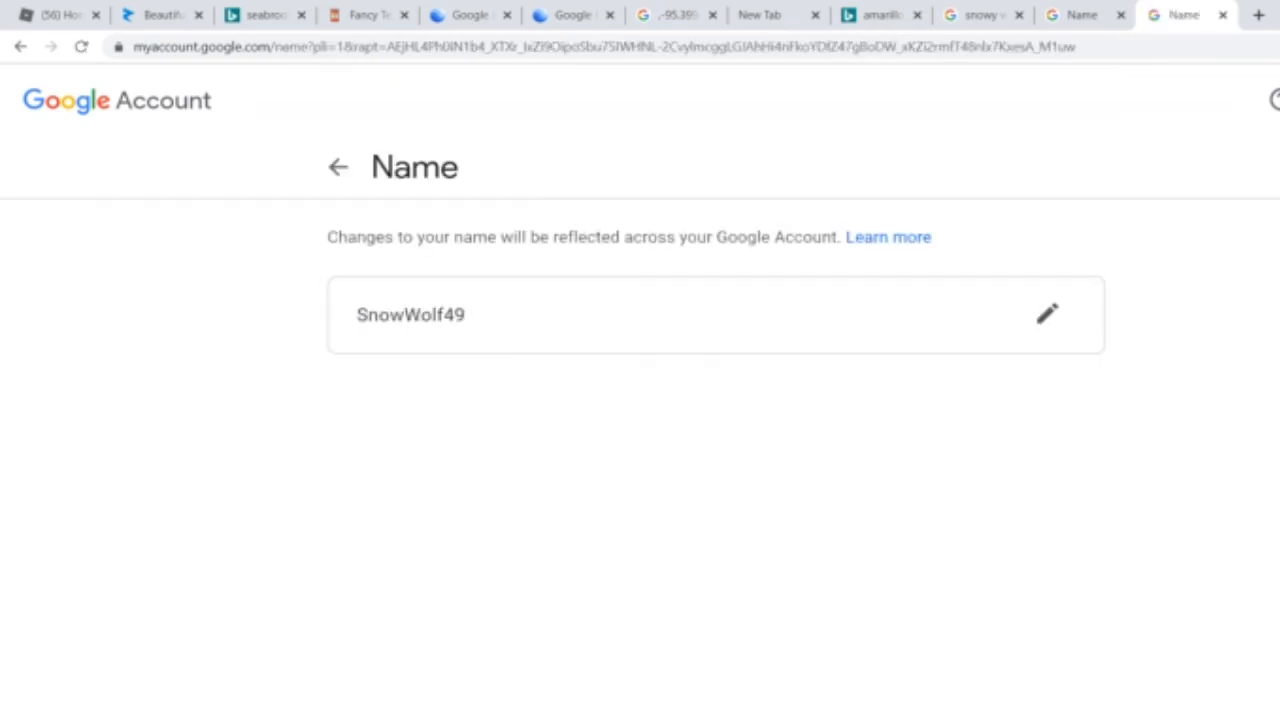
mouse_move(372, 338)
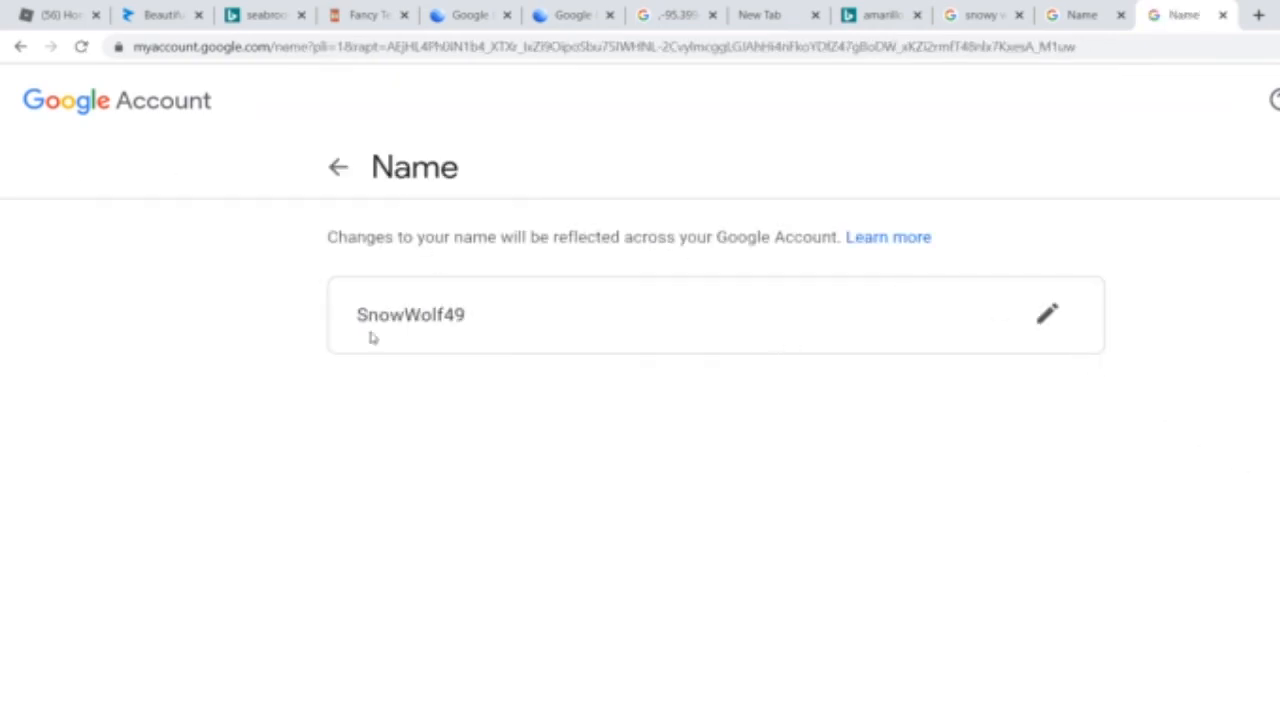
click(1046, 314)
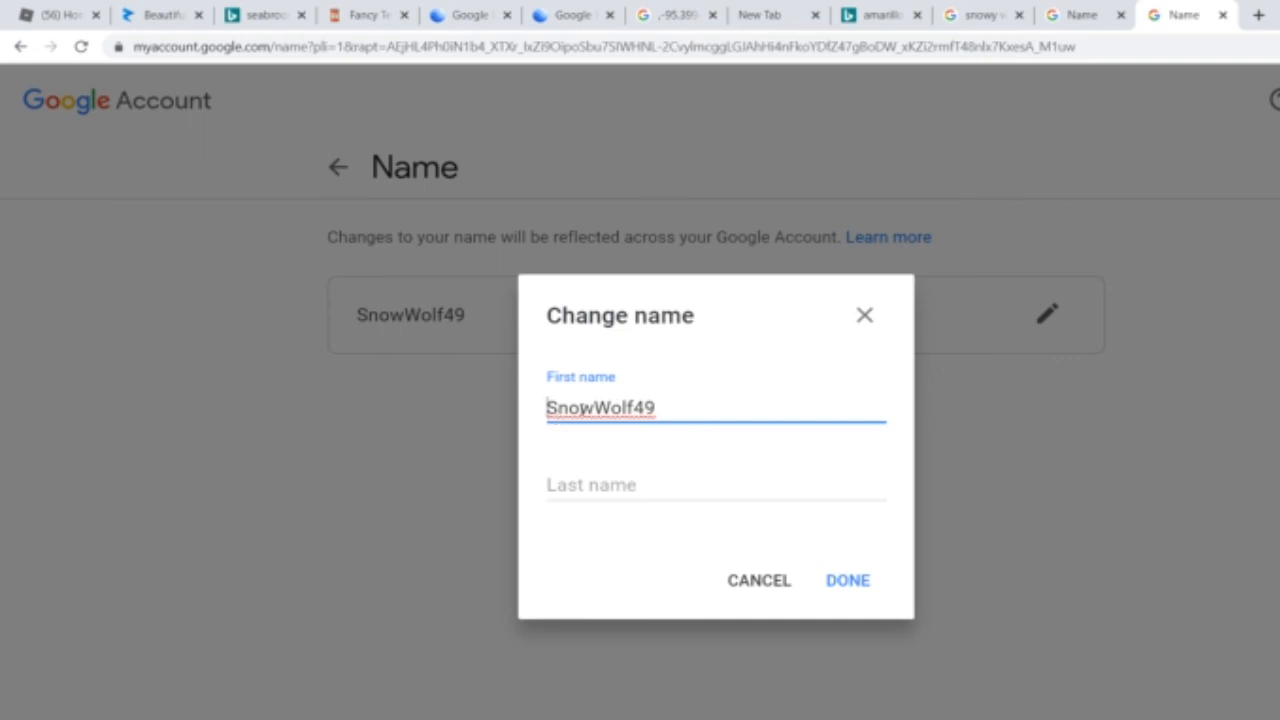
mouse_move(680, 400)
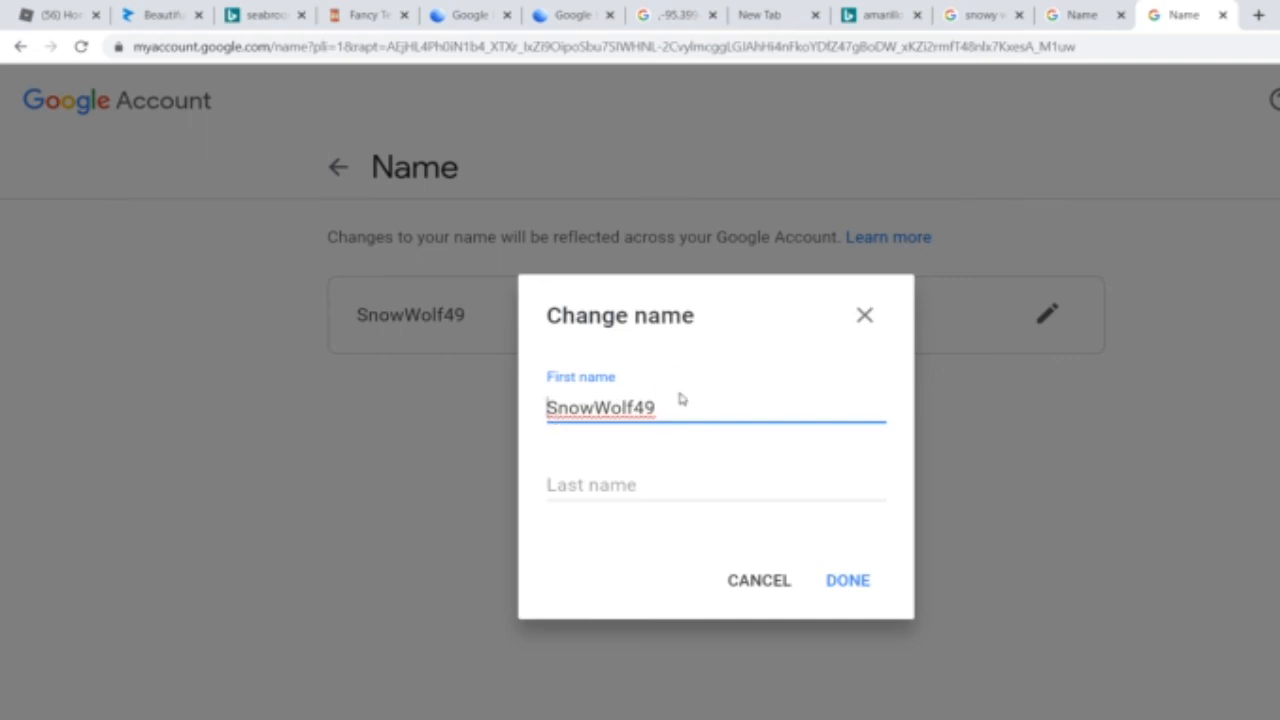
mouse_move(730, 382)
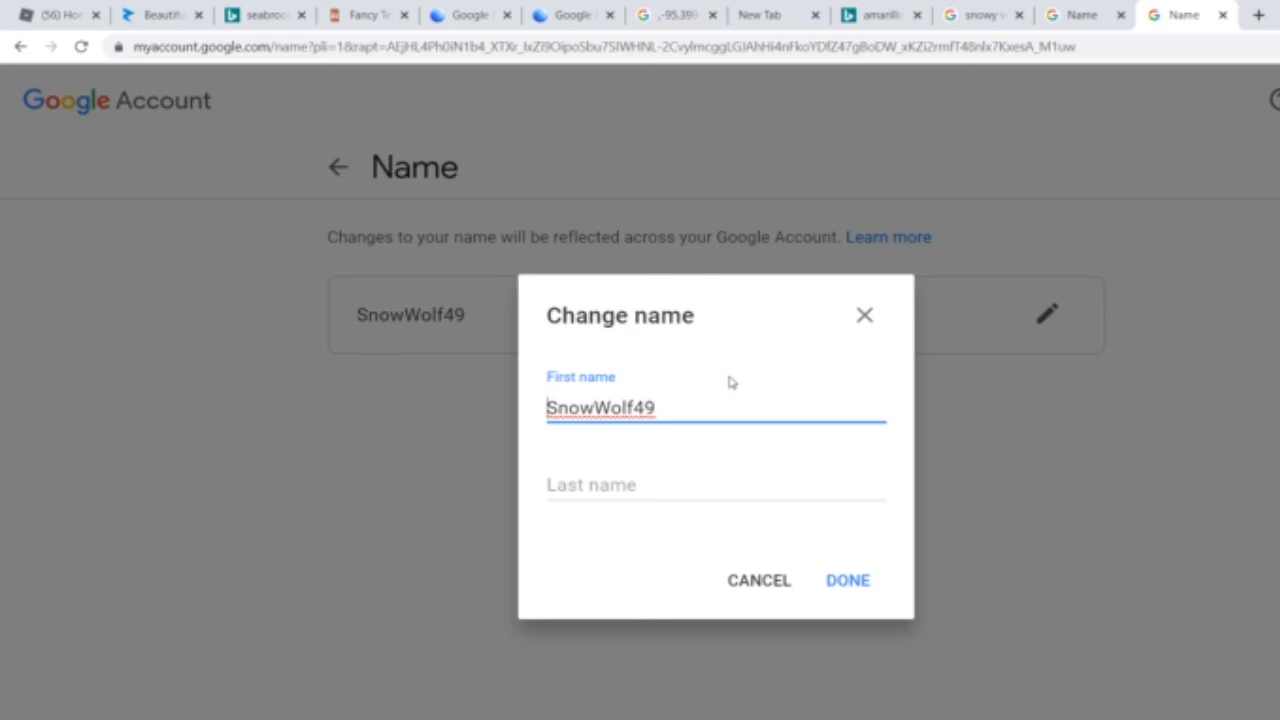